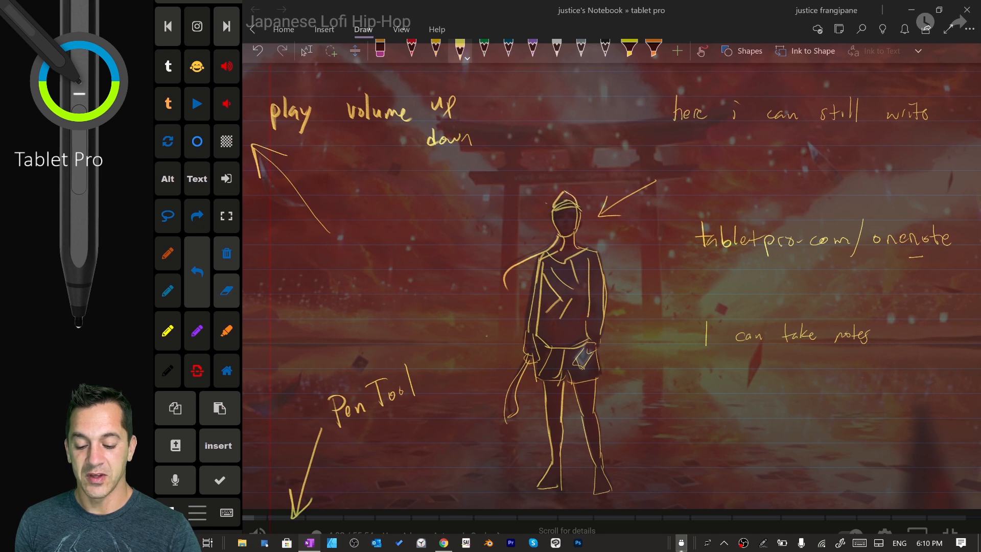
- Draw a yellow hat on the sketched figure, then clear the page to a blank one
{"action": "left_click_drag", "start_coordinate": [541, 206], "coordinate": [572, 205]}
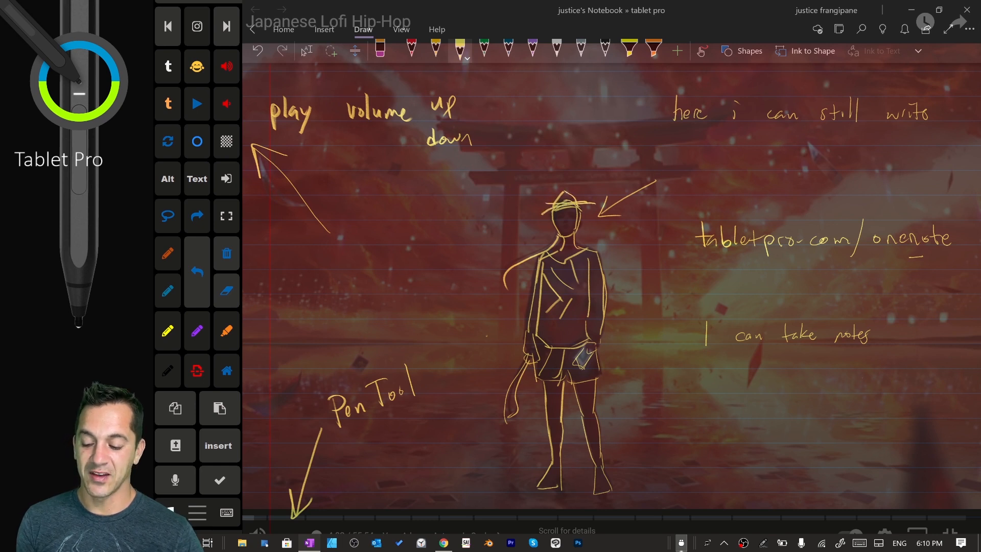
{"action": "left_click", "coordinate": [257, 51]}
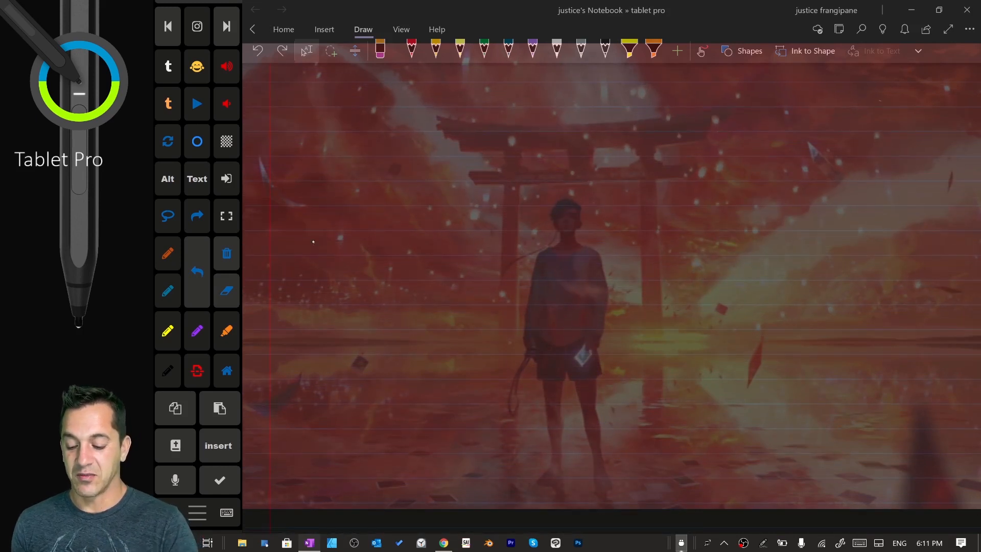
- Handwrite 'do all the same stuff' on the cleared page with the pen
{"action": "left_click_drag", "start_coordinate": [306, 251], "coordinate": [373, 244]}
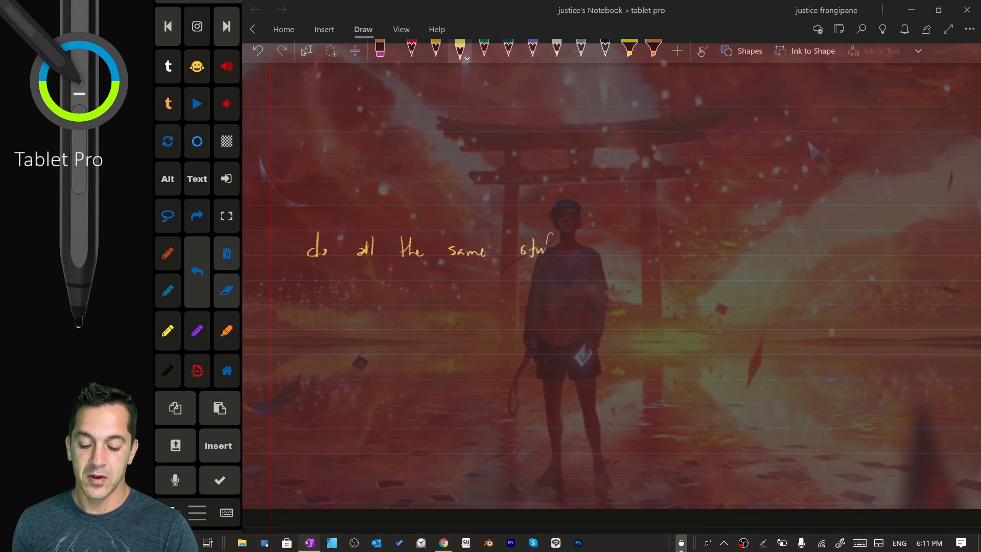
{"action": "left_click_drag", "start_coordinate": [532, 247], "coordinate": [559, 250]}
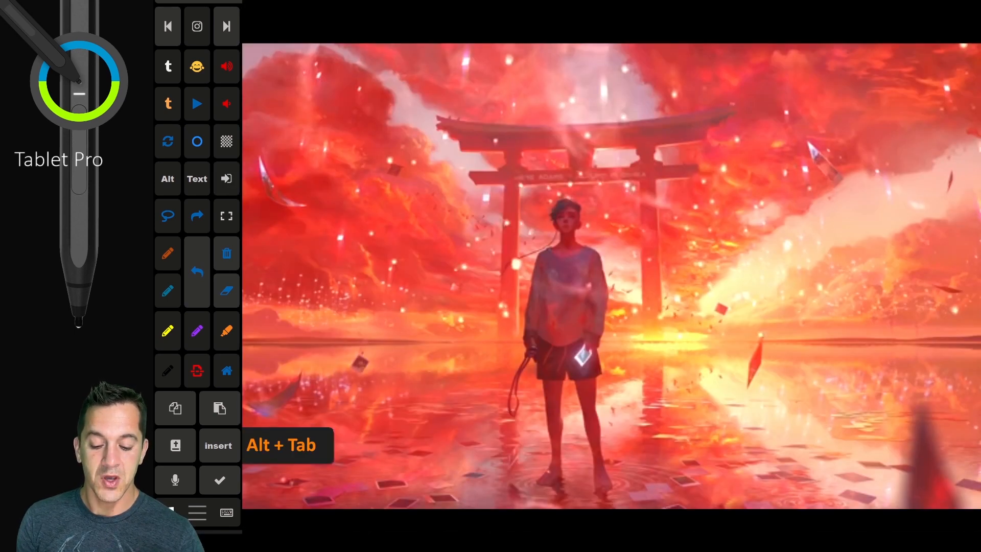
- Switch back to the handwritten OneNote page overlaid on the YouTube video
{"action": "key", "text": "Alt+Tab"}
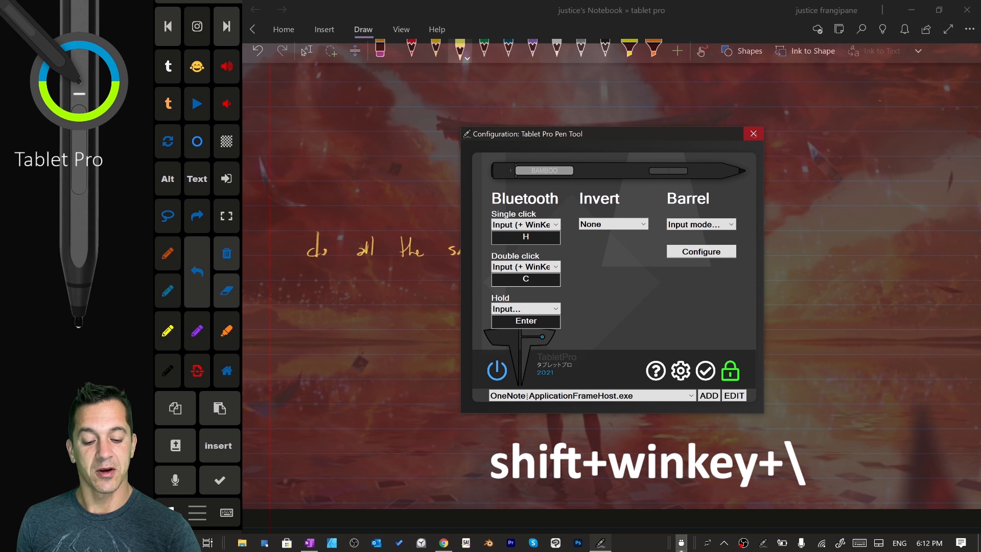
- Check the Barrel button options, then return to the solid OneNote page with the handwritten line
{"action": "left_click", "coordinate": [753, 134]}
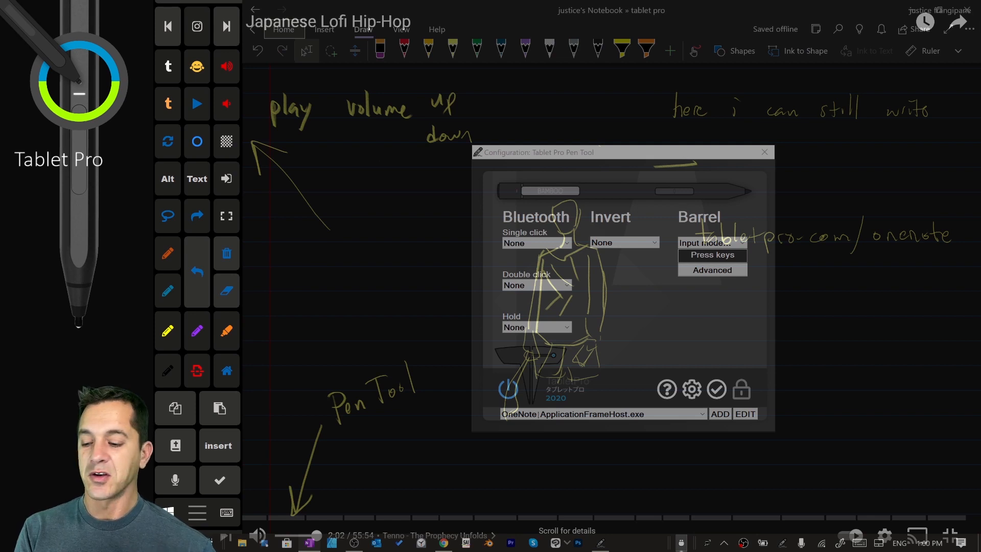
{"action": "key", "text": "Shift+Win+\\"}
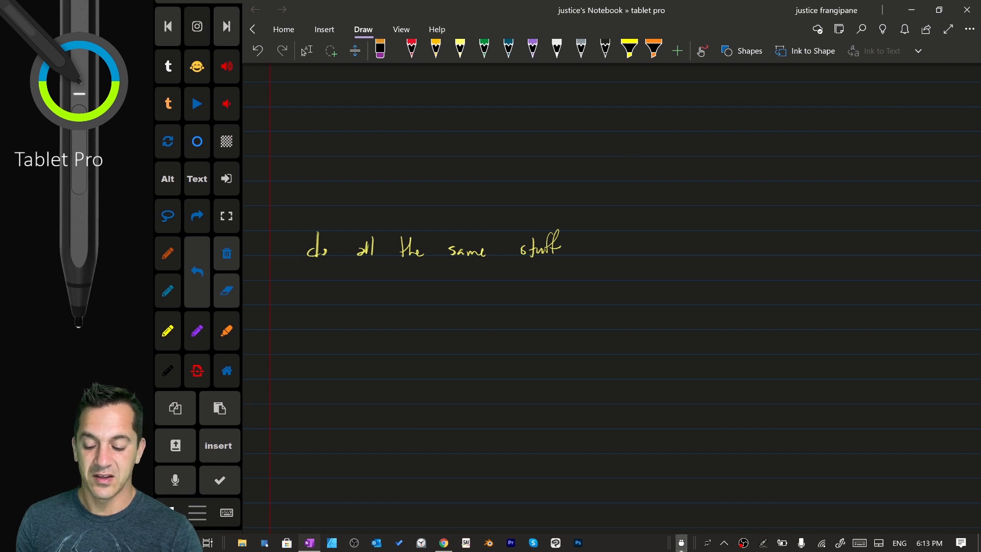
- Toggle the notes page see-through and bring it back over the YouTube video
{"action": "key", "text": "Shift+Win+\\"}
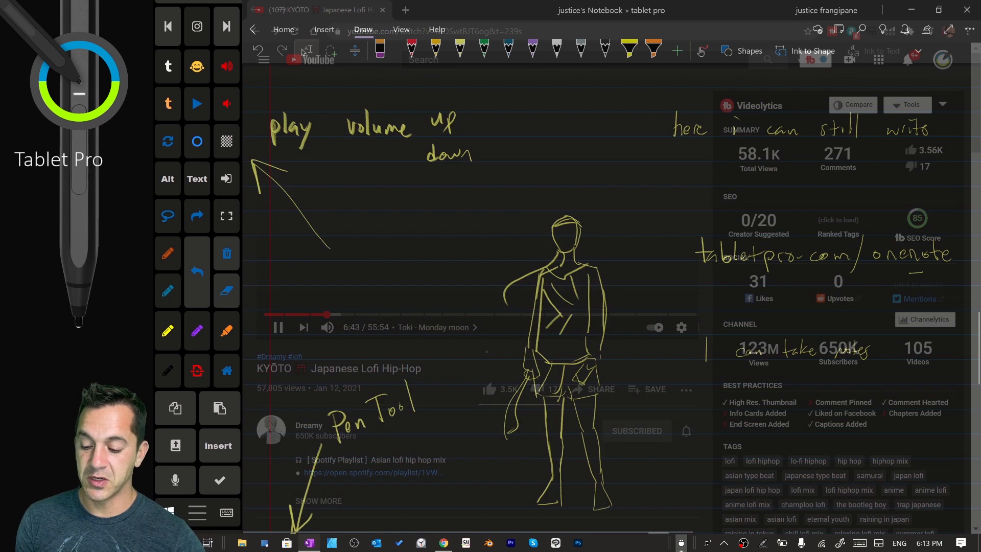
{"action": "scroll", "scroll_direction": "down", "scroll_amount": 3}
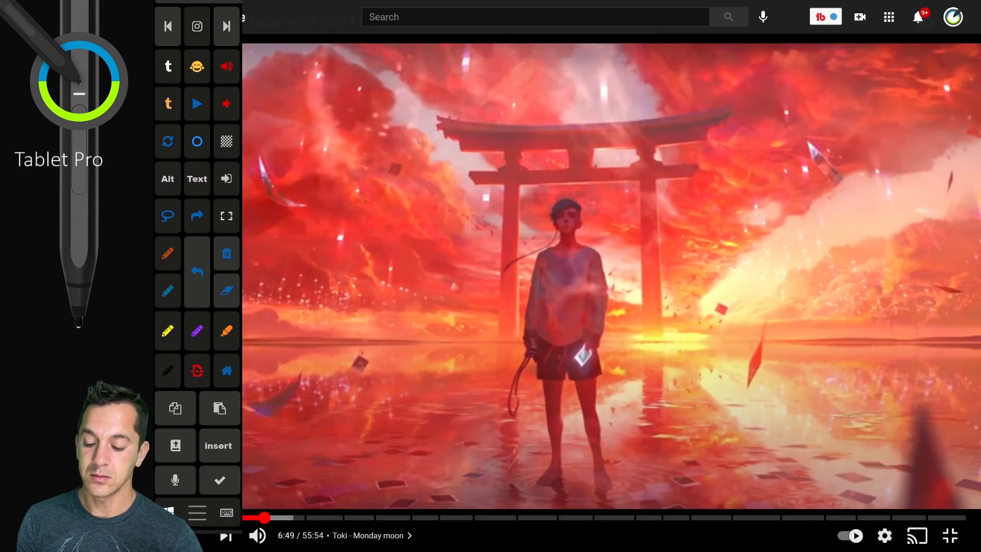
{"action": "key", "text": "alt+tab"}
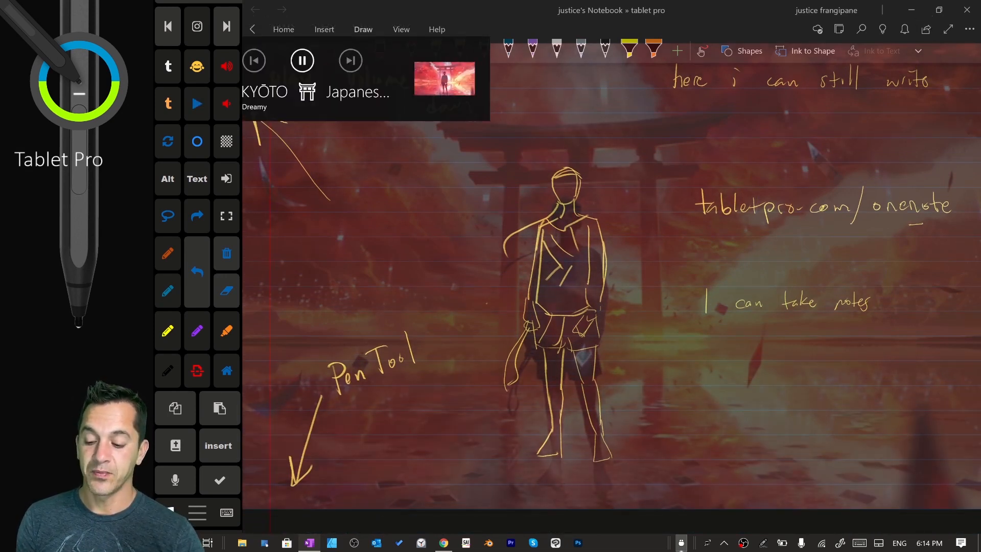
{"action": "left_click", "coordinate": [226, 66]}
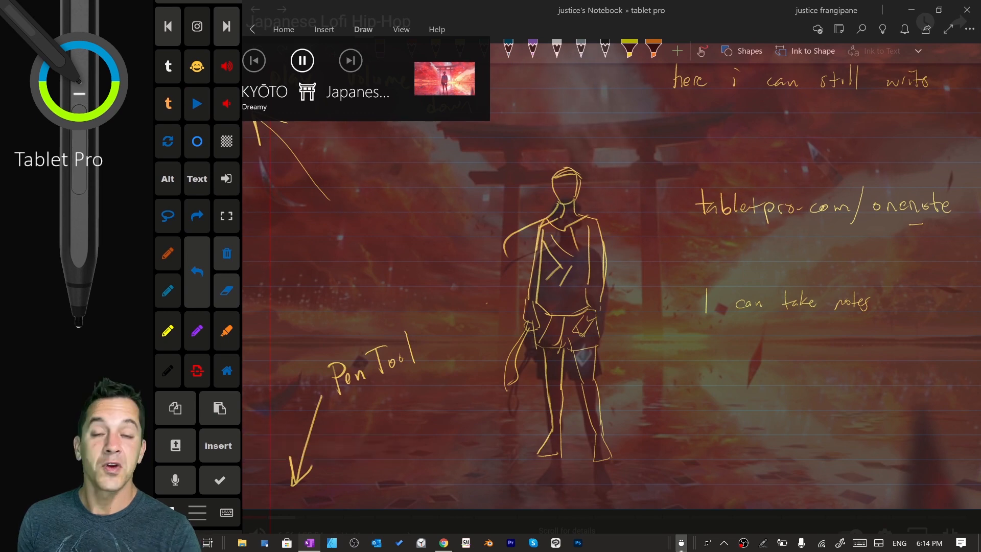
- Bring the solid OneNote page with the sketched figure and earlier notes to the front
{"action": "key", "text": "Shift+Win+\\"}
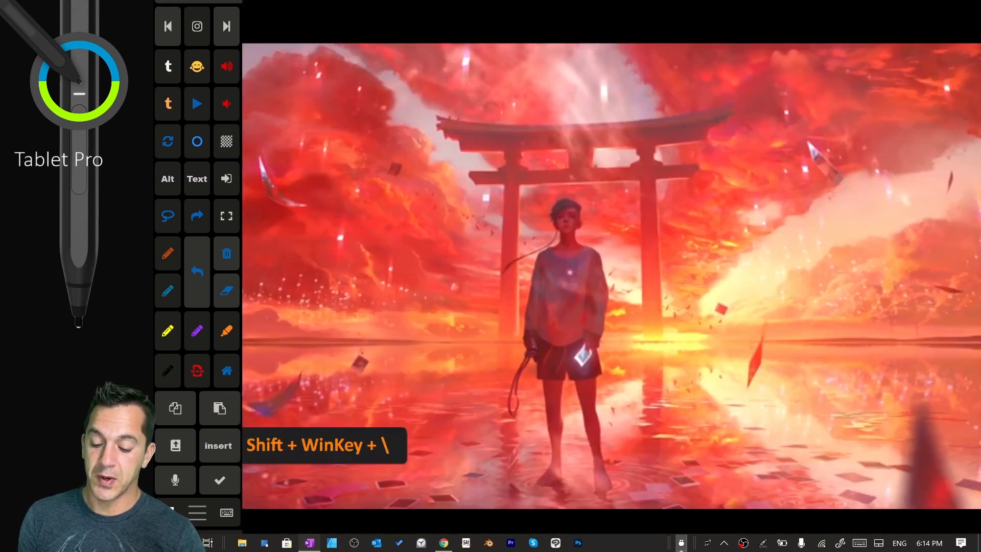
{"action": "key", "text": "Alt+Tab"}
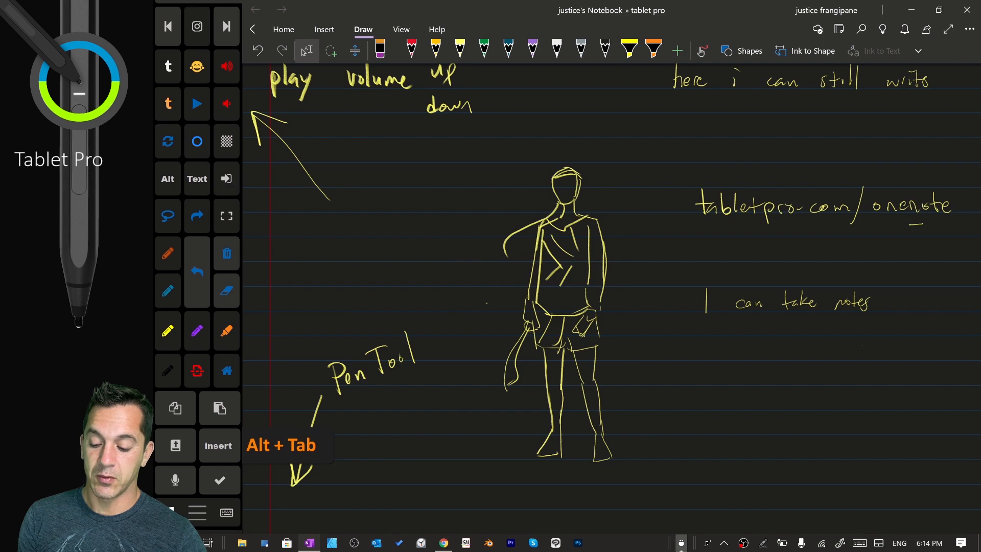
{"action": "left_click", "coordinate": [226, 178]}
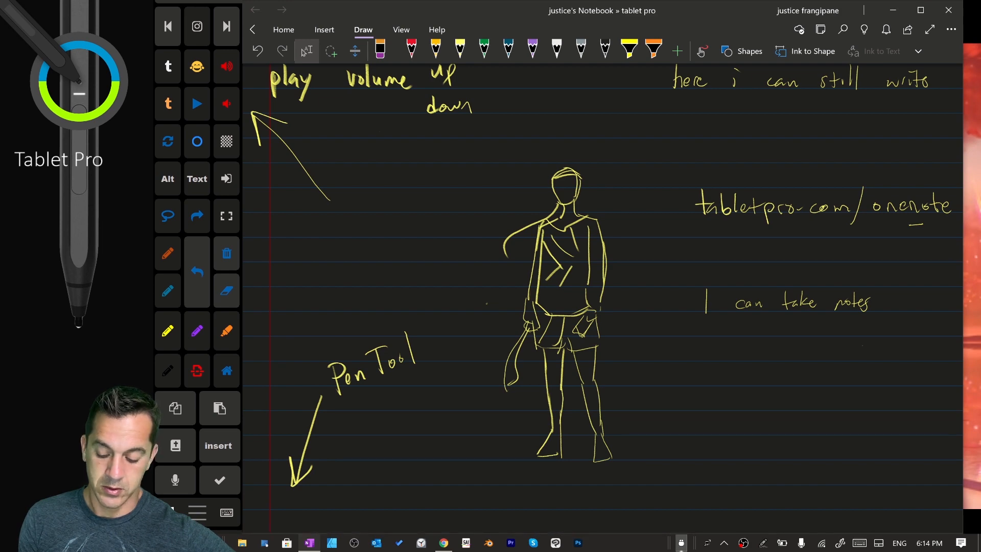
- Switch to Chrome, rerun the 'alibaba' history search and open the Alibaba.com result
{"action": "key", "text": "Alt+Tab"}
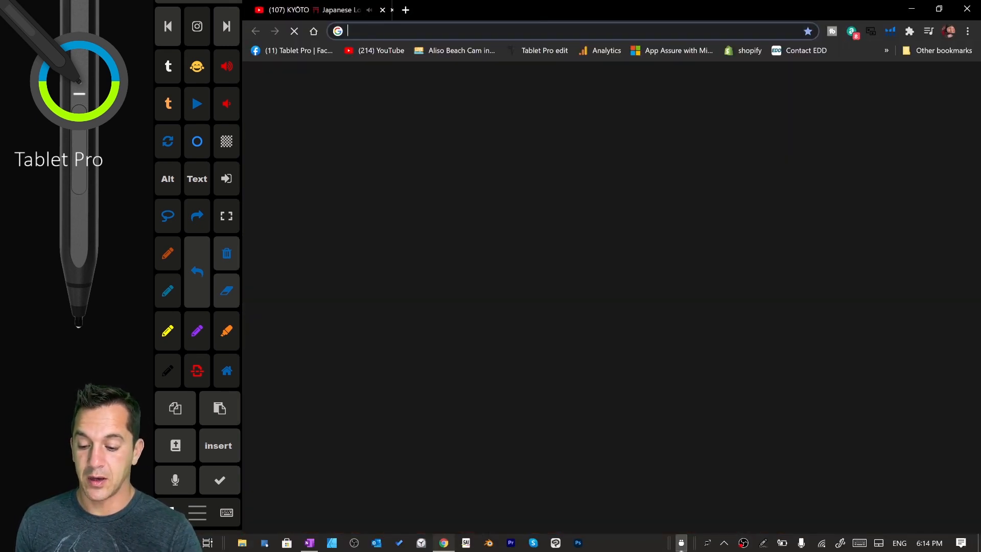
{"action": "left_click", "coordinate": [407, 10]}
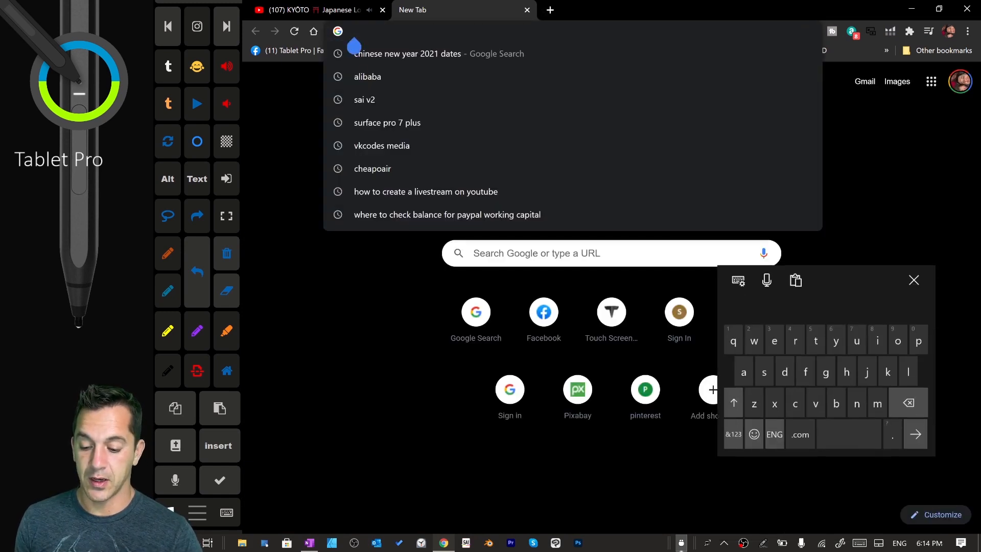
{"action": "left_click", "coordinate": [367, 77]}
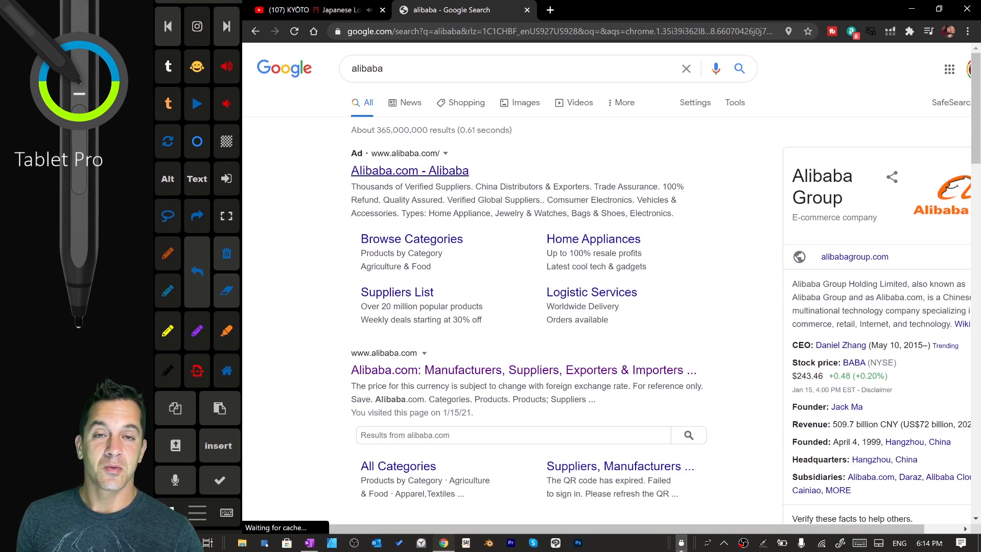
{"action": "left_click", "coordinate": [524, 370]}
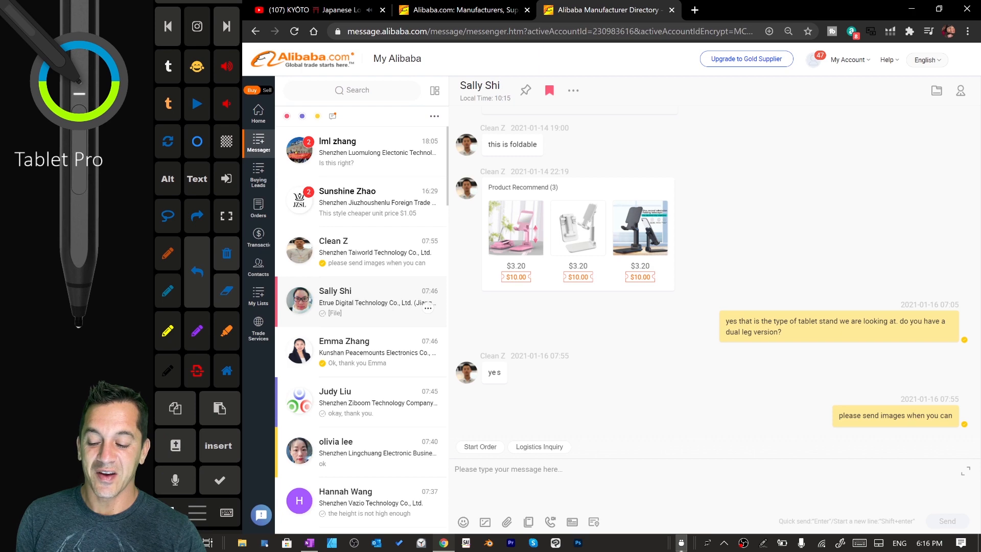
- Bring the see-through OneNote page over the Alibaba supplier chat
{"action": "key", "text": "Alt+Tab"}
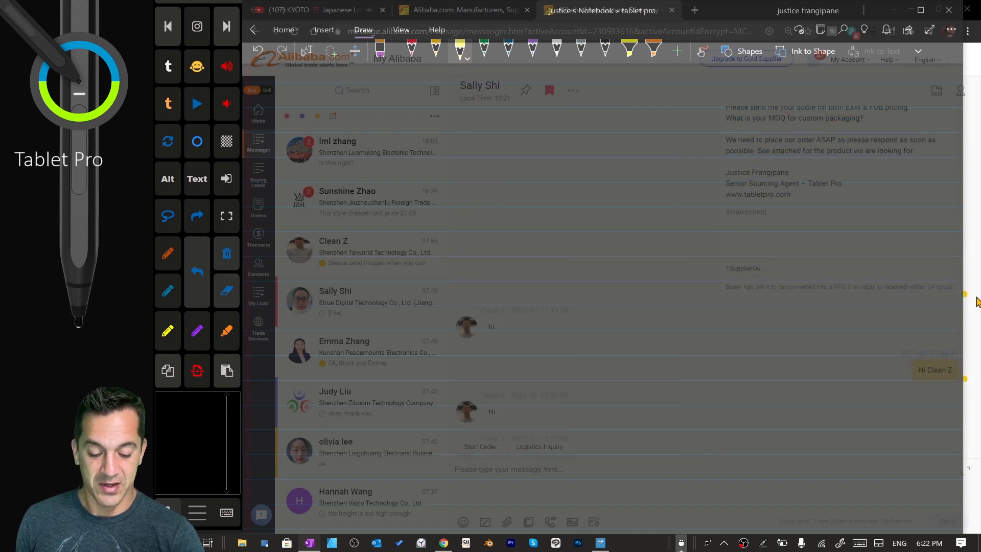
- Scroll the supplier chat behind the page down to the stand product photo
{"action": "scroll", "scroll_direction": "down", "scroll_amount": 3}
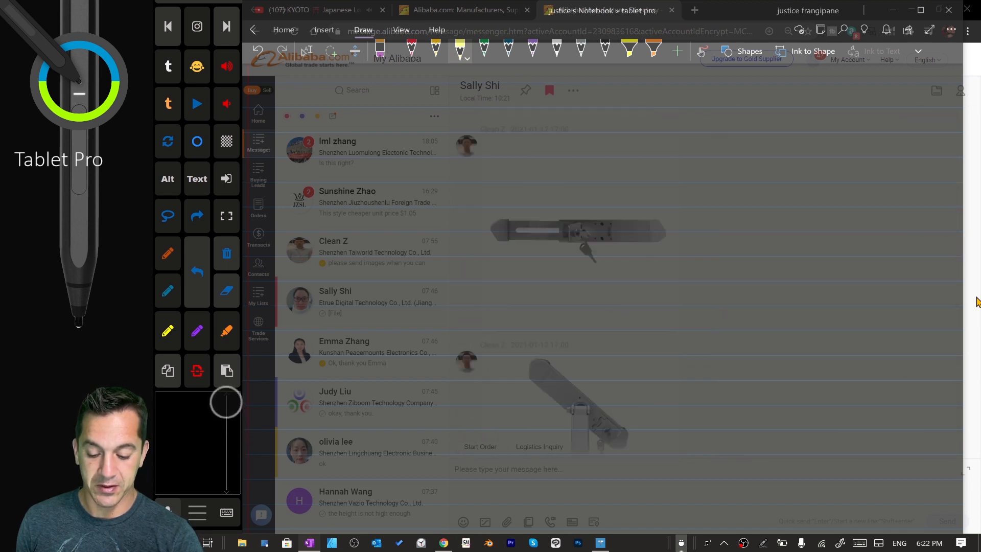
{"action": "scroll", "scroll_direction": "down", "scroll_amount": 3}
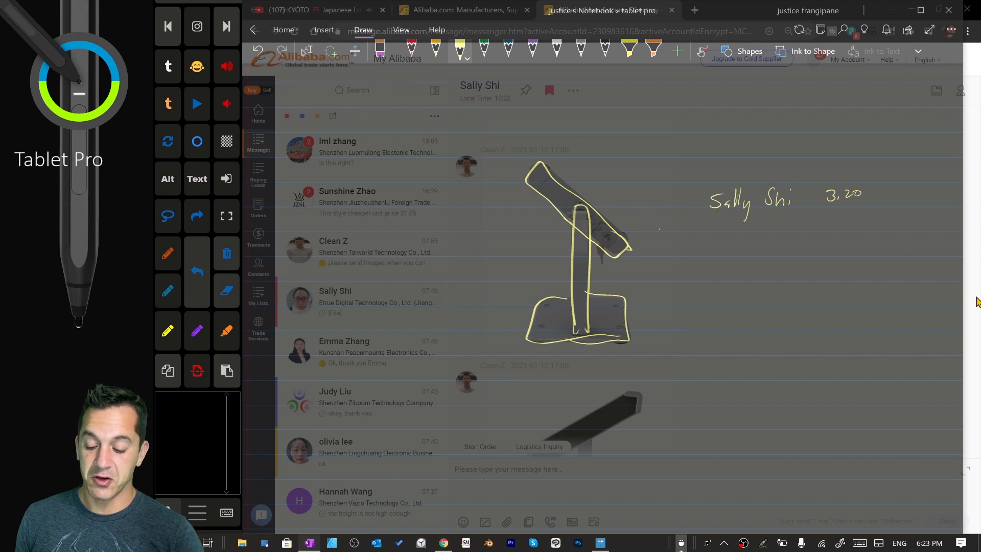
- Open the Clean Z conversation with the Stand 360 photo, then put the notes overlay back on top
{"action": "key", "text": "Alt+Tab"}
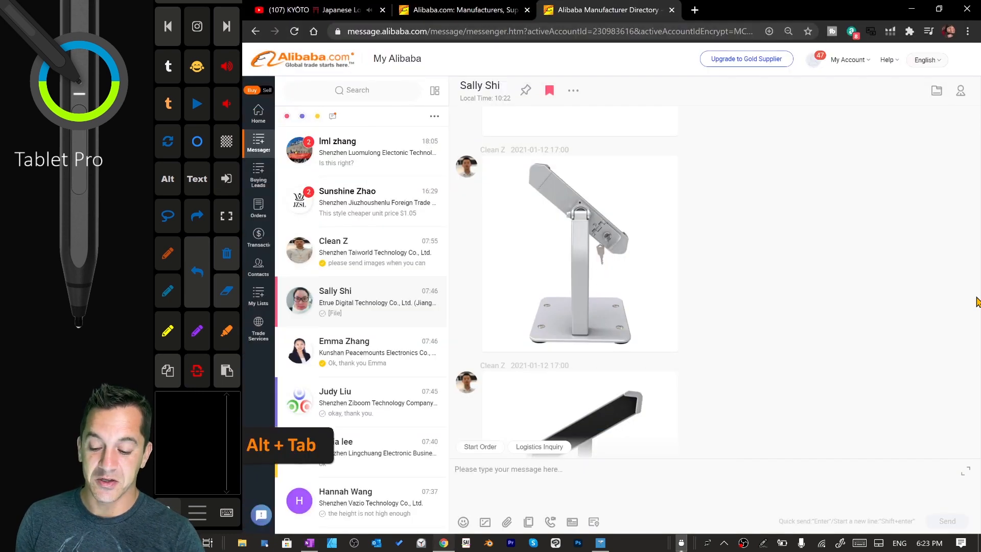
{"action": "left_click", "coordinate": [361, 252]}
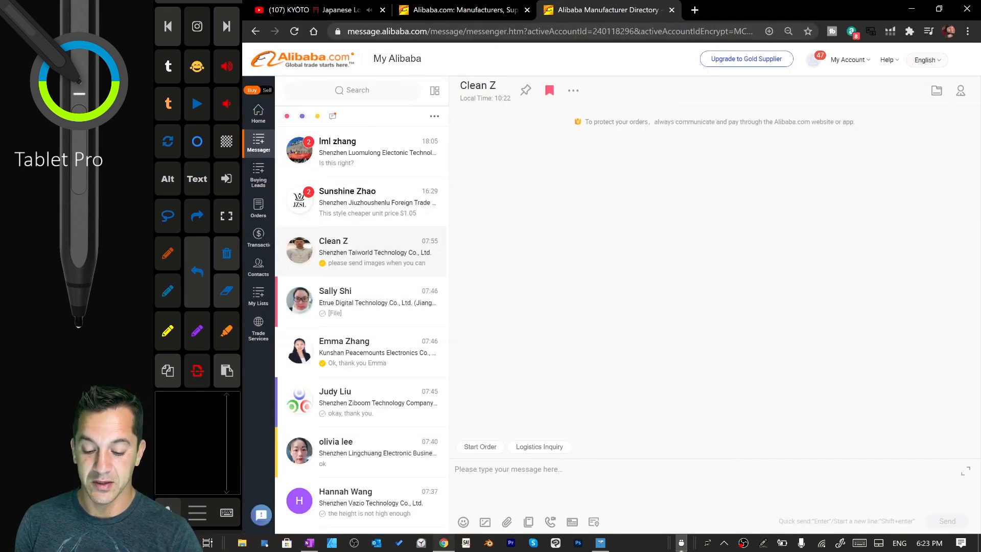
{"action": "left_click", "coordinate": [333, 250]}
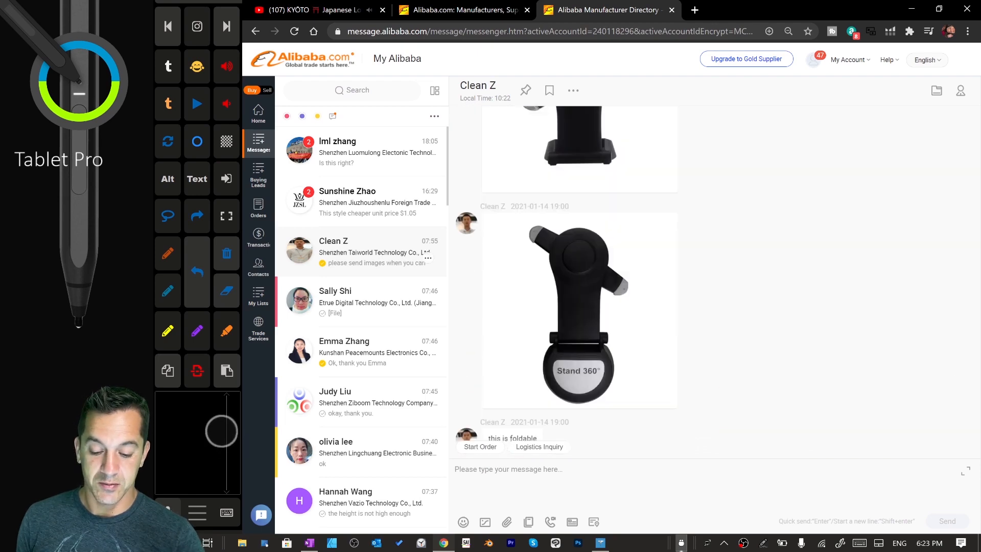
{"action": "key", "text": "Alt+Tab"}
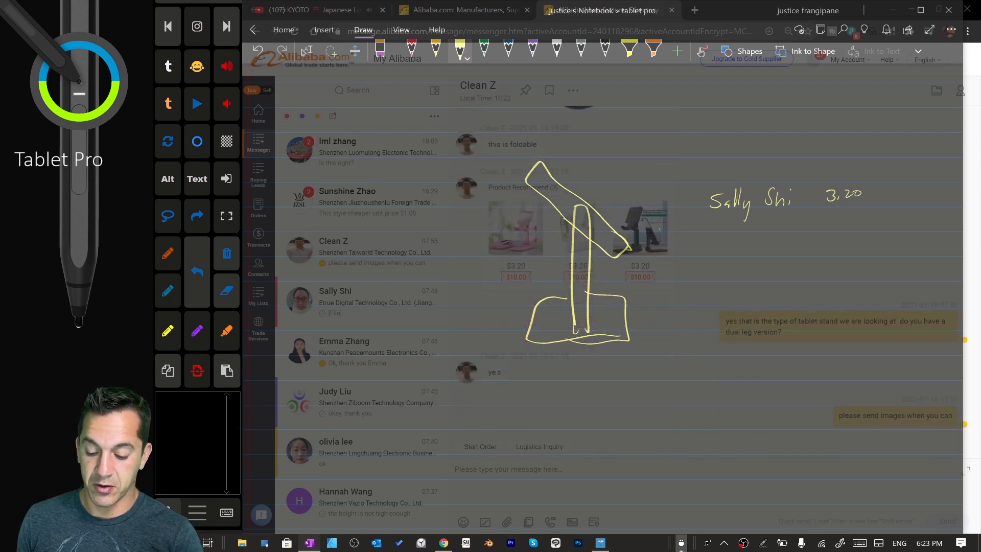
- Scroll the chat under the overlay and flip between OneNote and Chrome
{"action": "scroll", "scroll_direction": "down", "scroll_amount": 3}
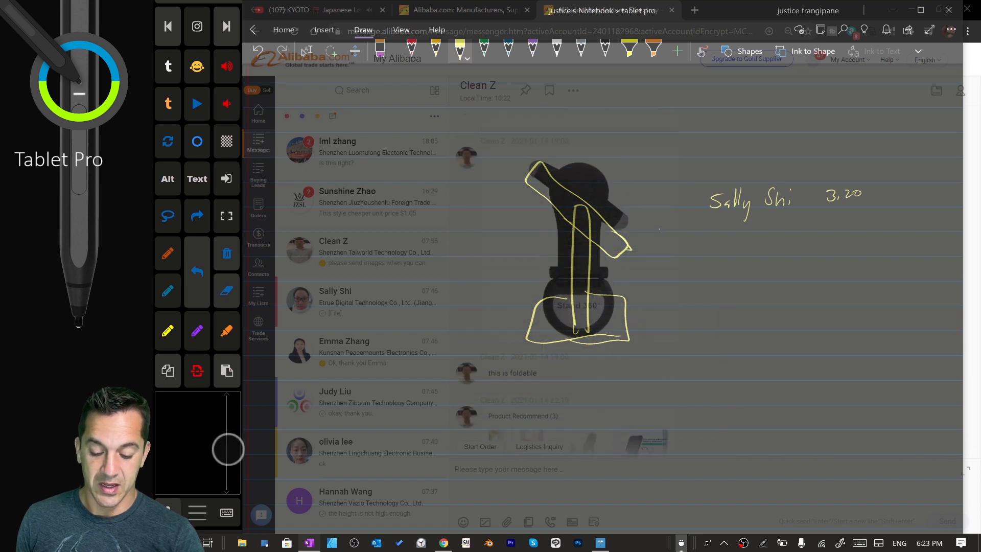
{"action": "scroll", "scroll_direction": "down", "scroll_amount": 3}
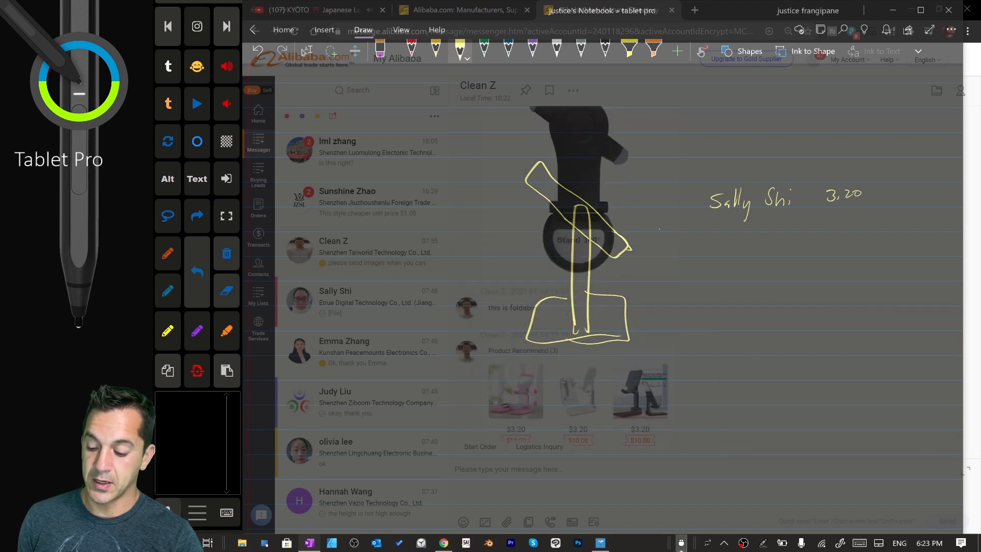
{"action": "key", "text": "Alt+Tab"}
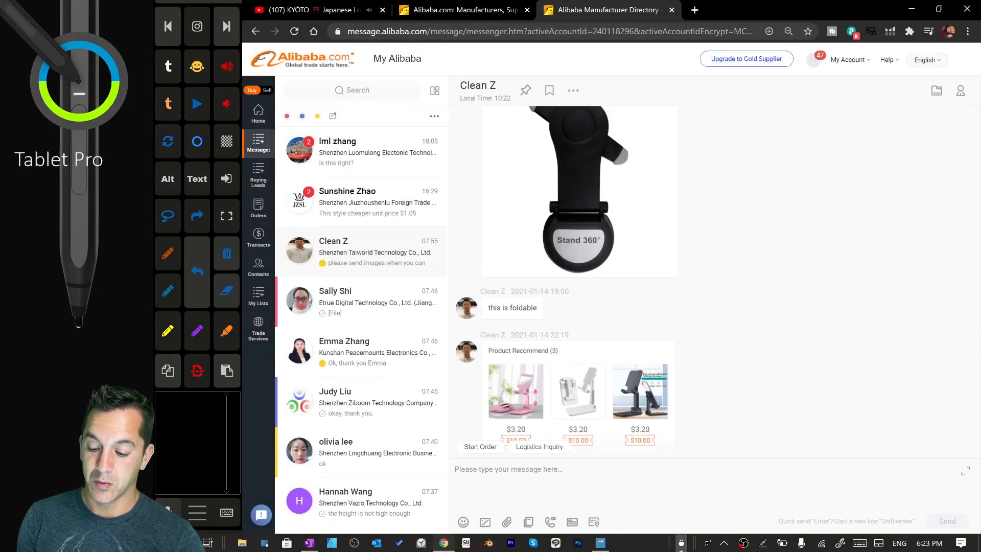
{"action": "key", "text": "Alt+Tab"}
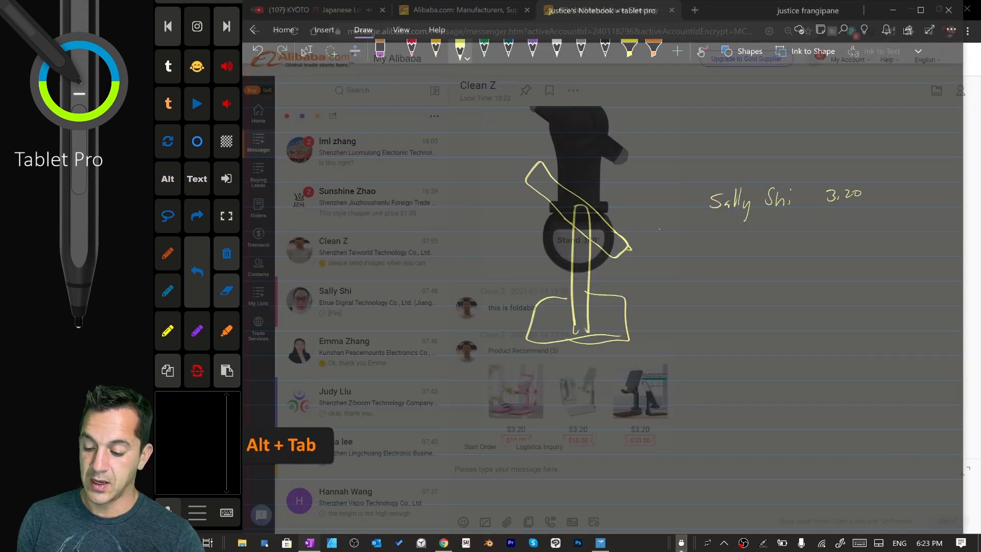
- Bring Chrome to the front and switch to the YouTube lofi music video tab
{"action": "left_click", "coordinate": [227, 371]}
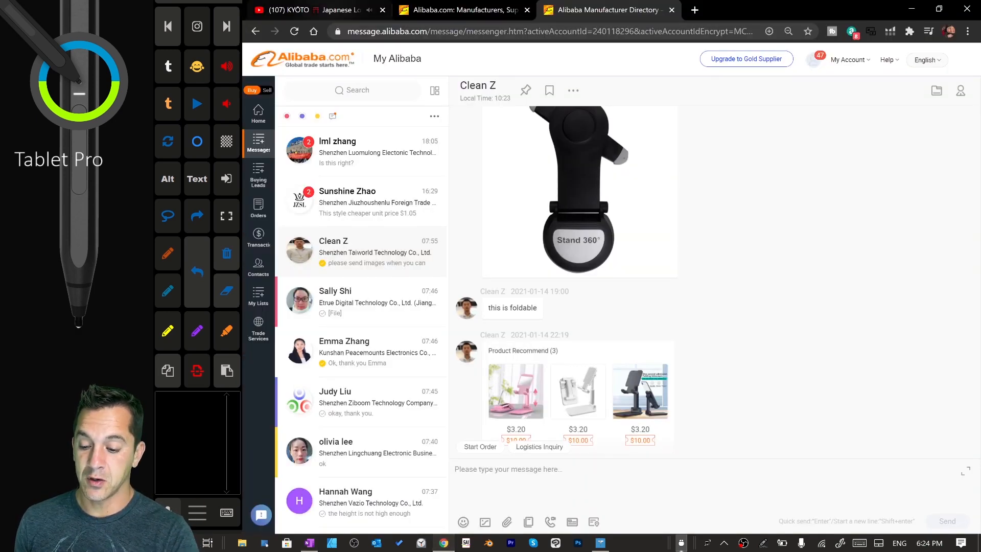
{"action": "left_click", "coordinate": [318, 9]}
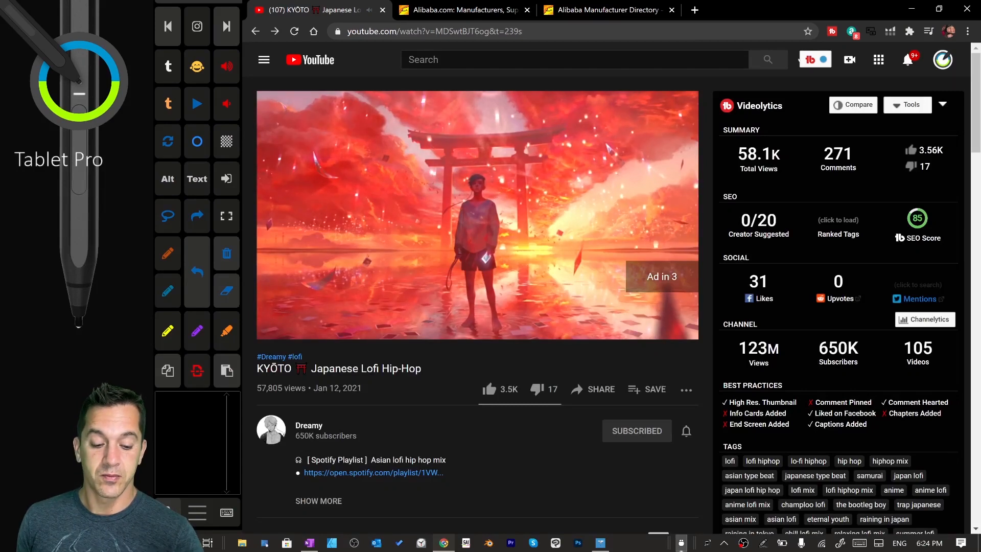